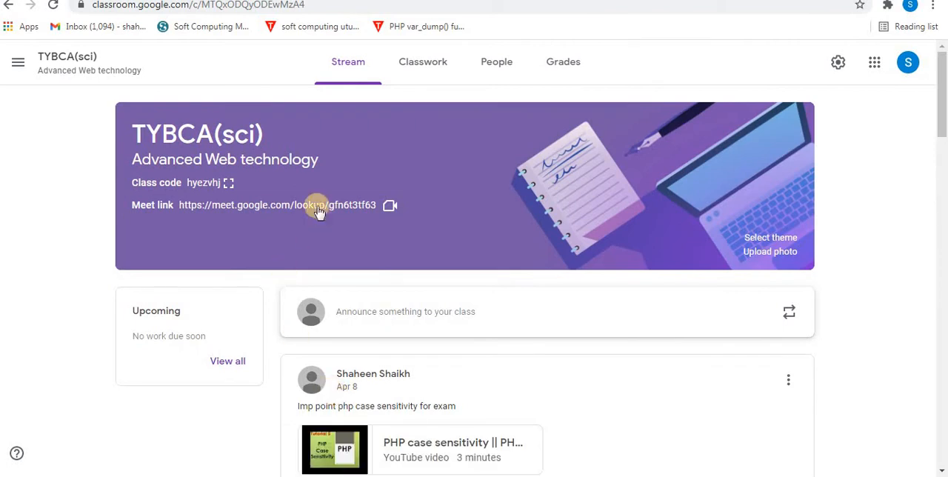
{"action": "left_click", "coordinate": [230, 182]}
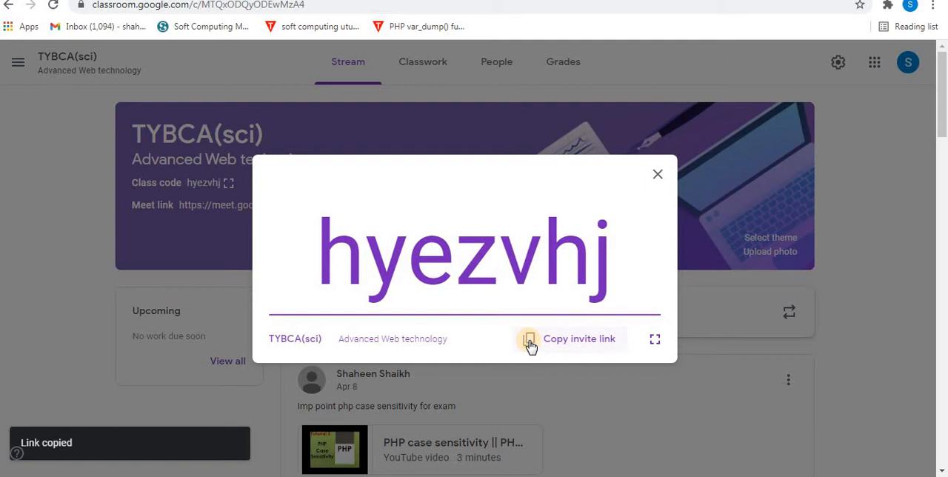
{"action": "left_click", "coordinate": [657, 174]}
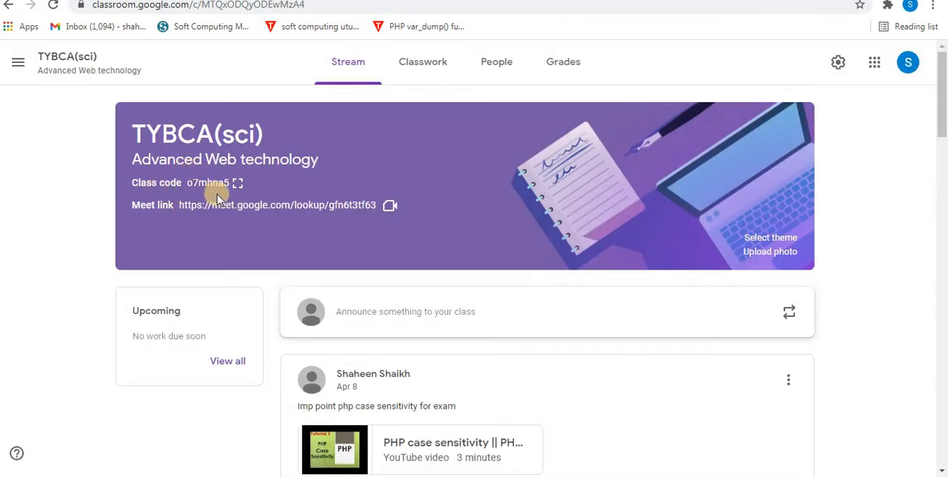